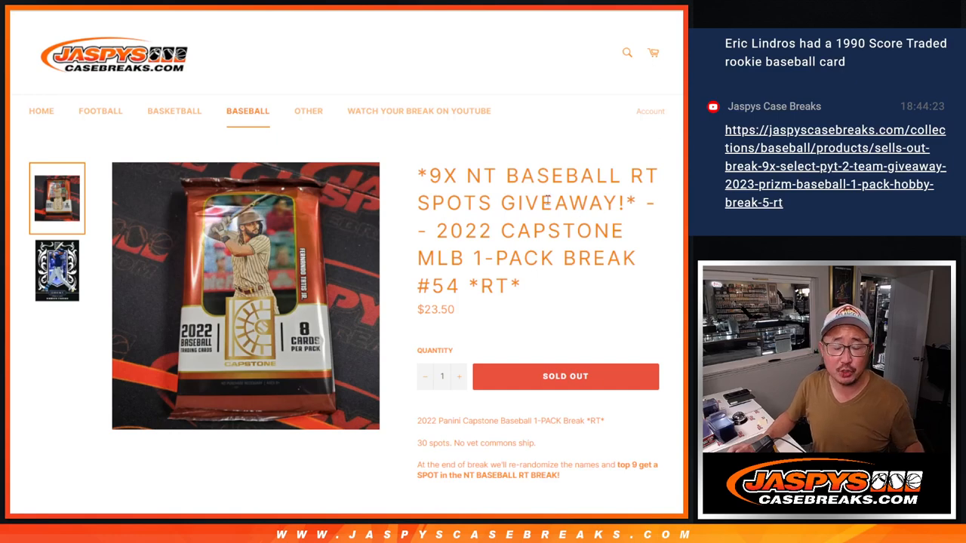
mouse_move(547, 298)
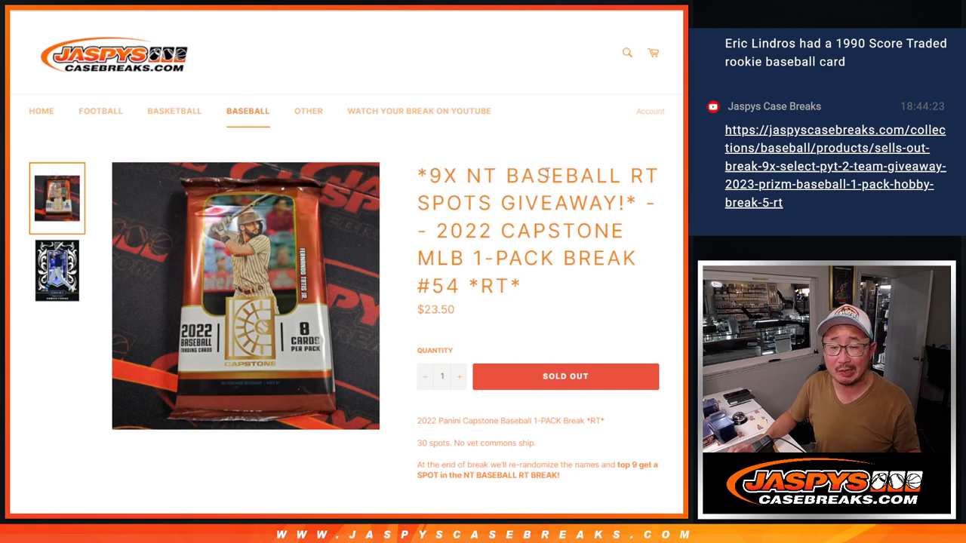
mouse_move(581, 214)
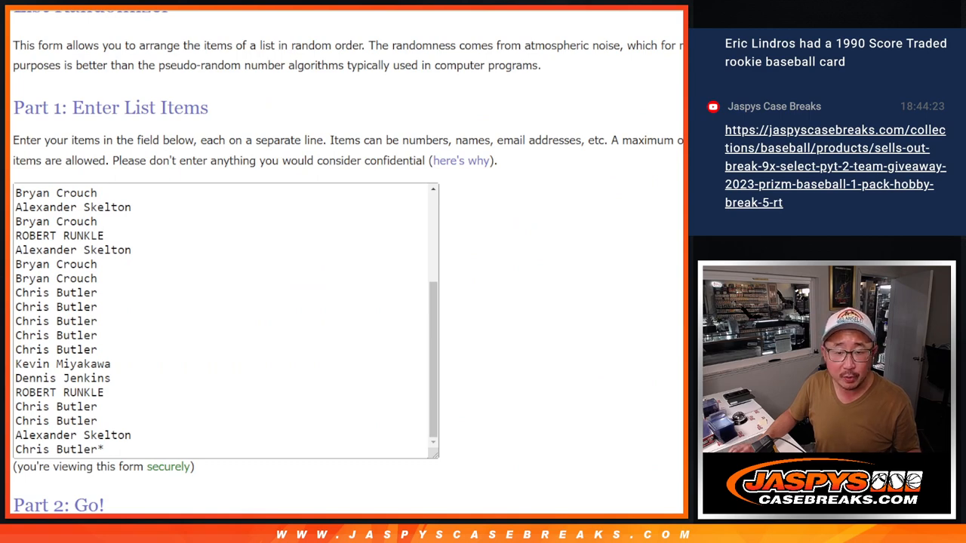
- Select the participant names and return to the list randomizer form
key(ctrl+a)
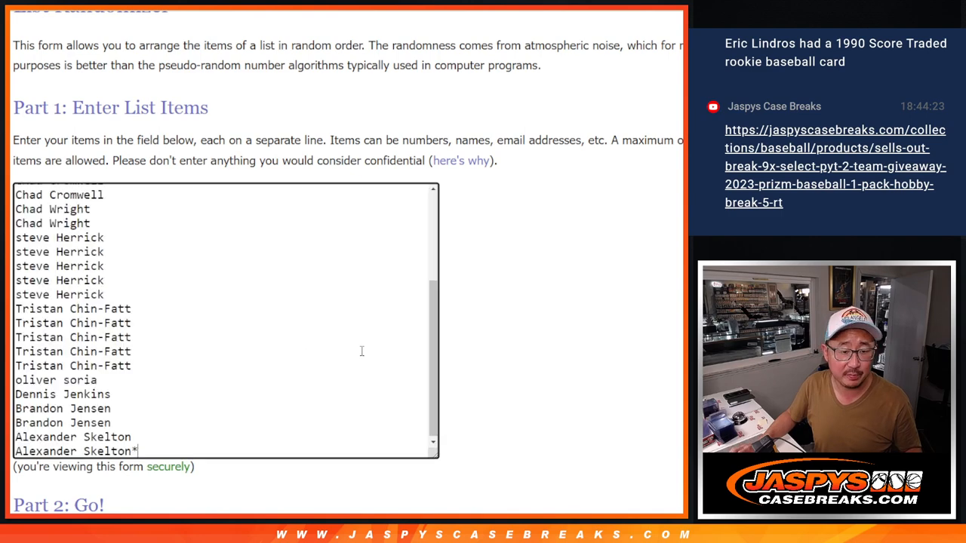
scroll(up, 3)
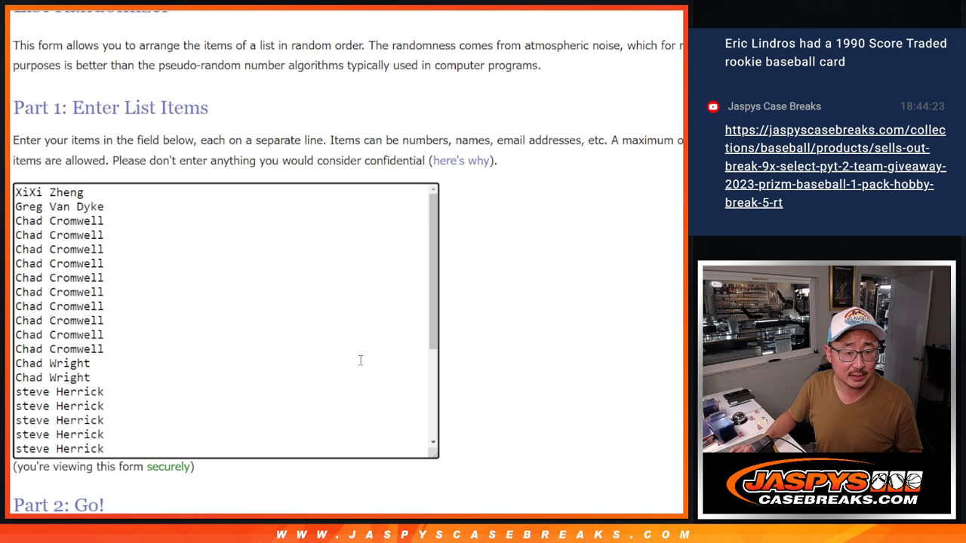
scroll(down, 3)
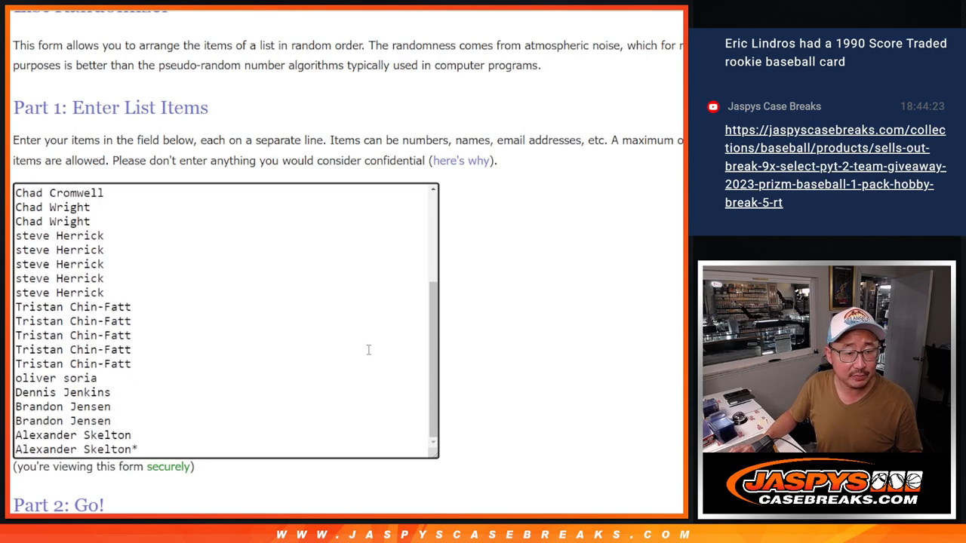
mouse_move(267, 288)
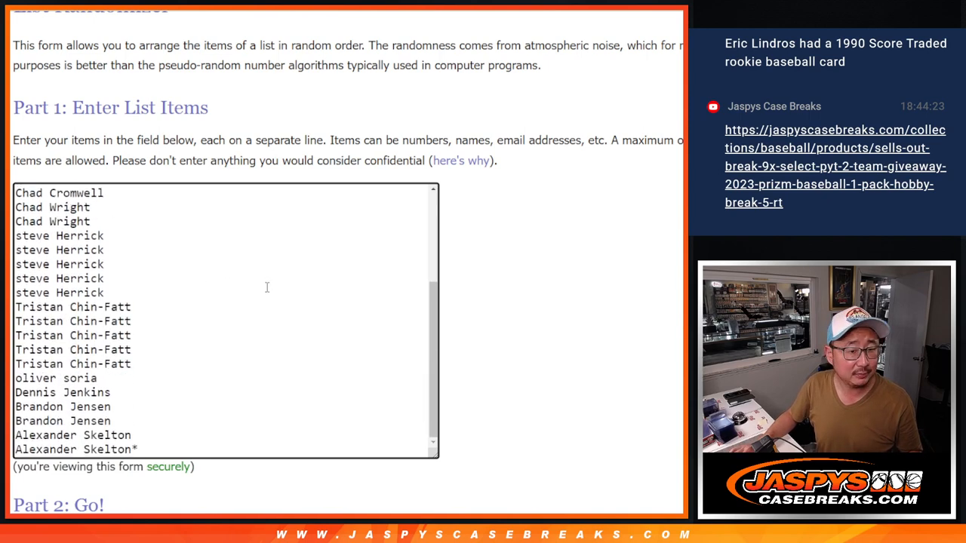
scroll(down, 3)
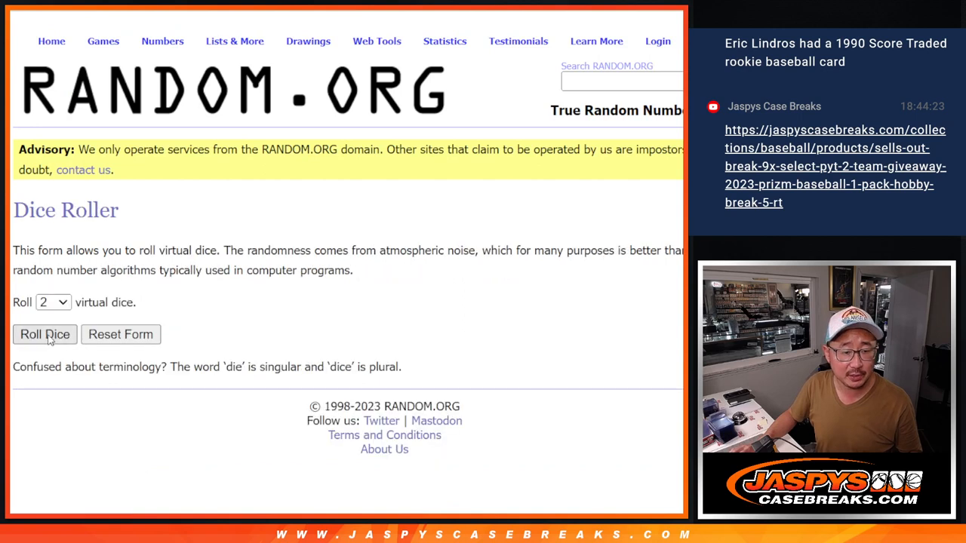
click(45, 334)
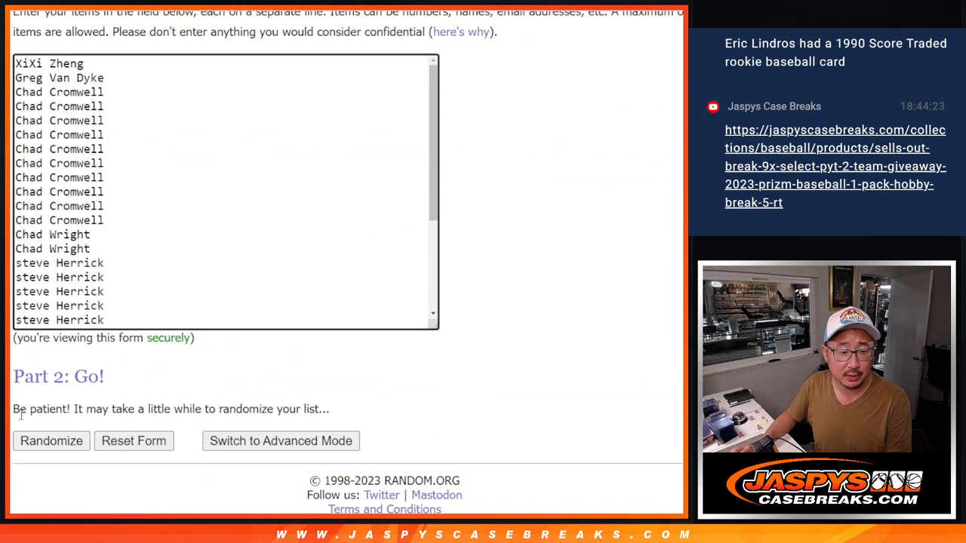
- Shuffle the participant names twice and scroll through the randomized order
click(51, 441)
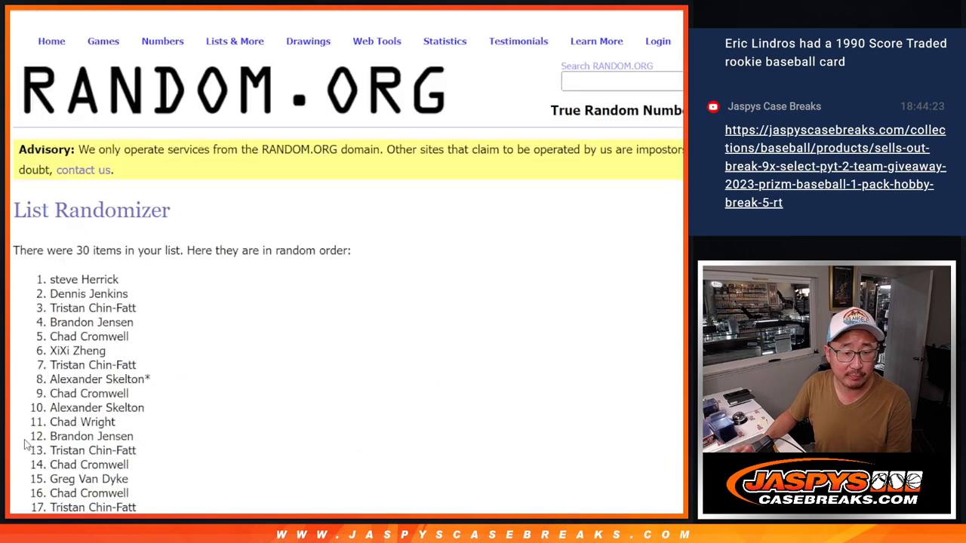
scroll(down, 3)
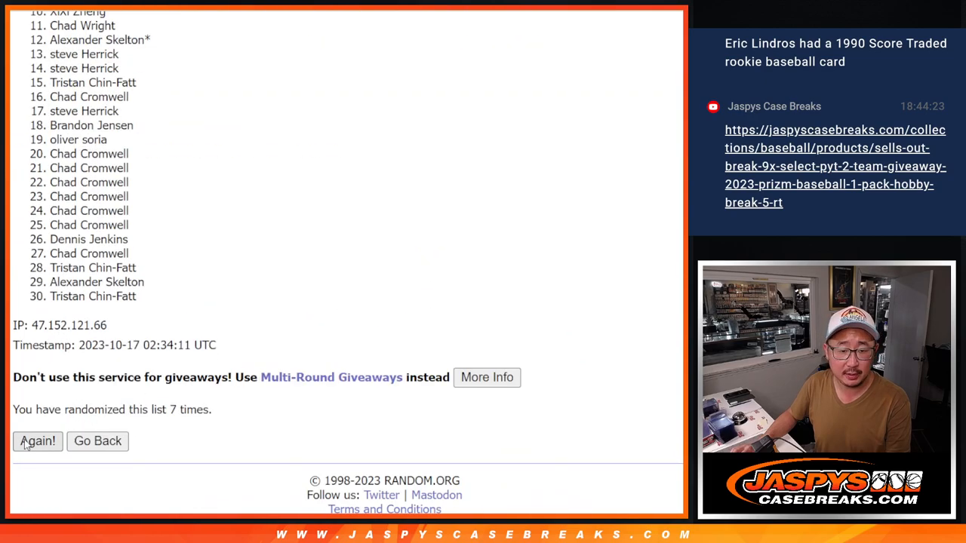
click(37, 440)
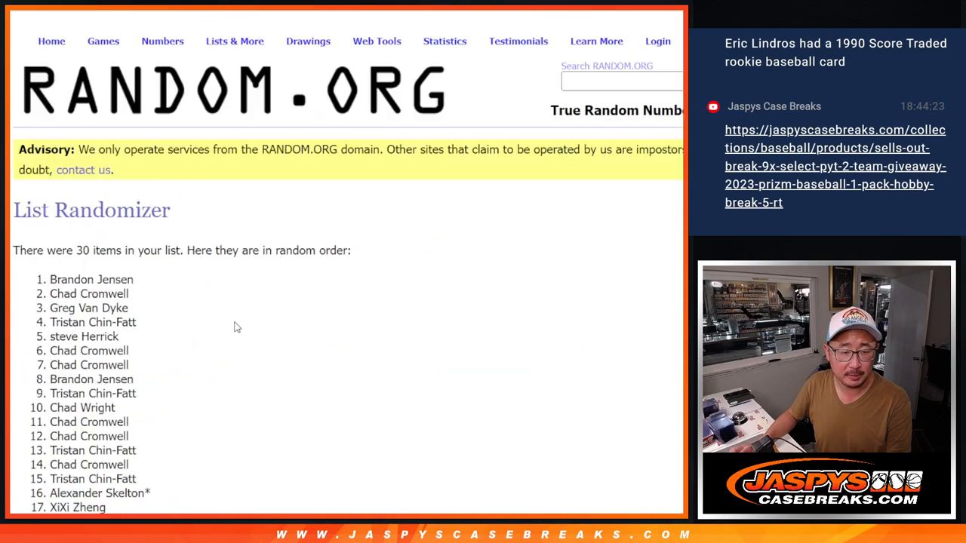
scroll(down, 3)
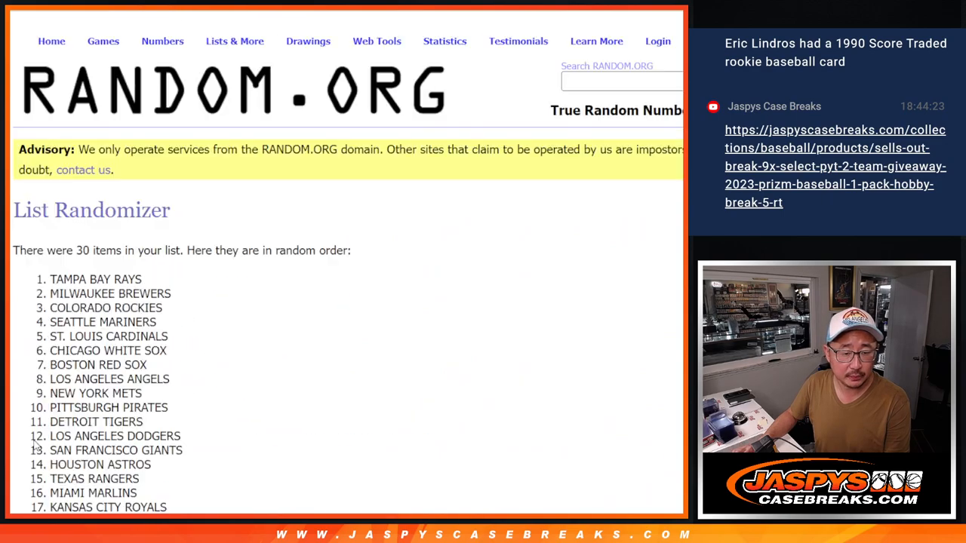
scroll(down, 3)
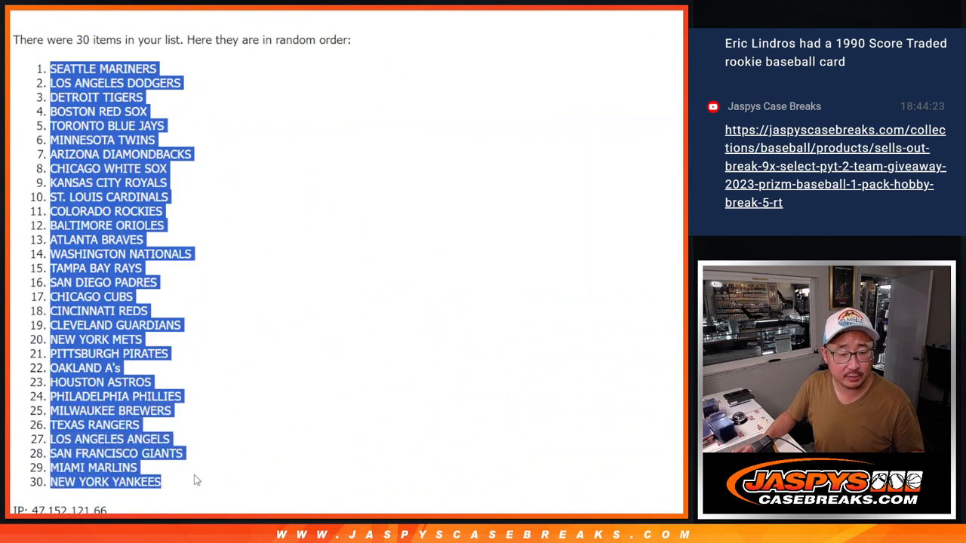
scroll(down, 3)
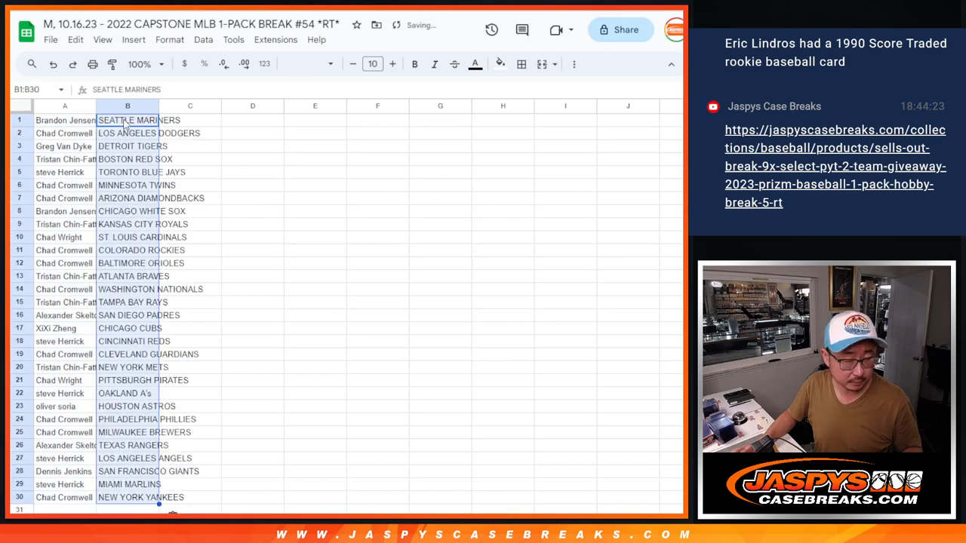
- Select the team names column and bring up Print settings for the name-team sheet
click(302, 64)
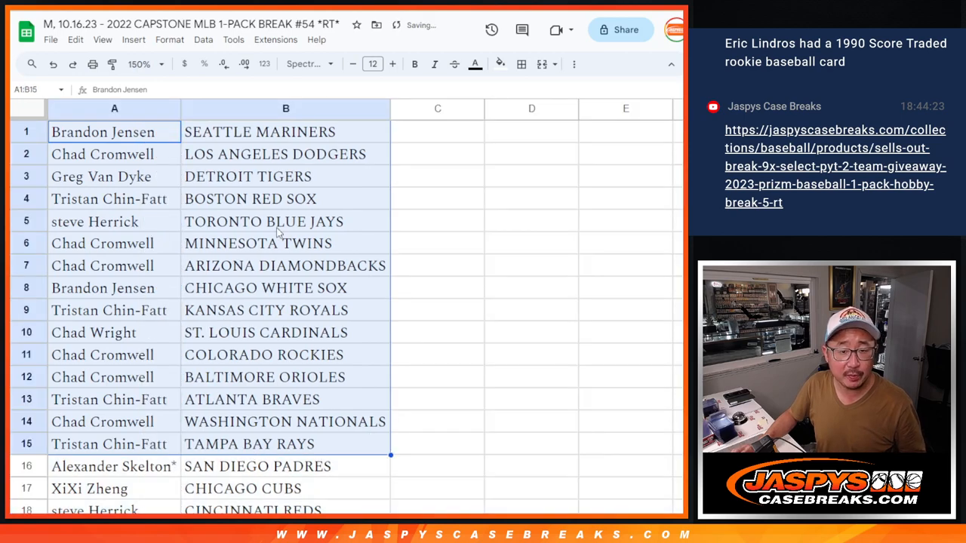
scroll(down, 3)
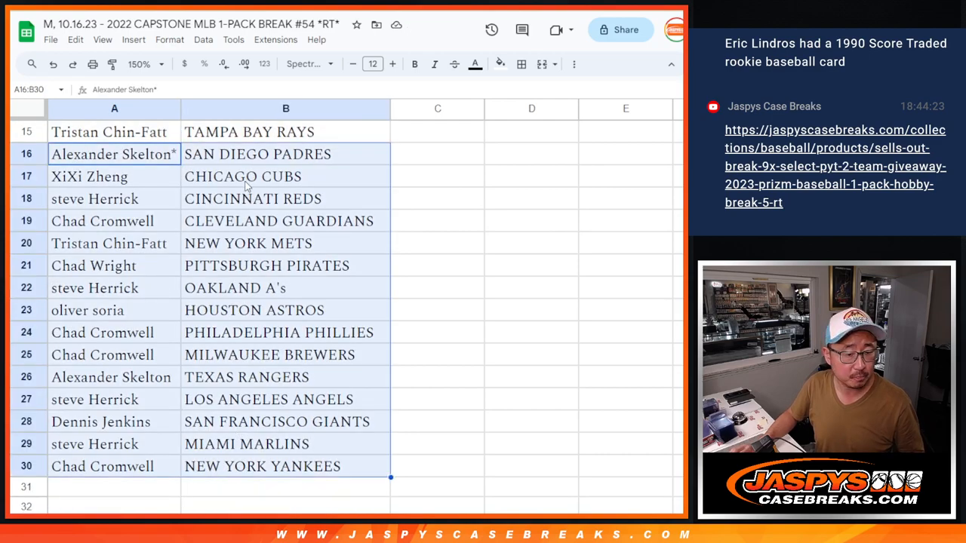
click(140, 64)
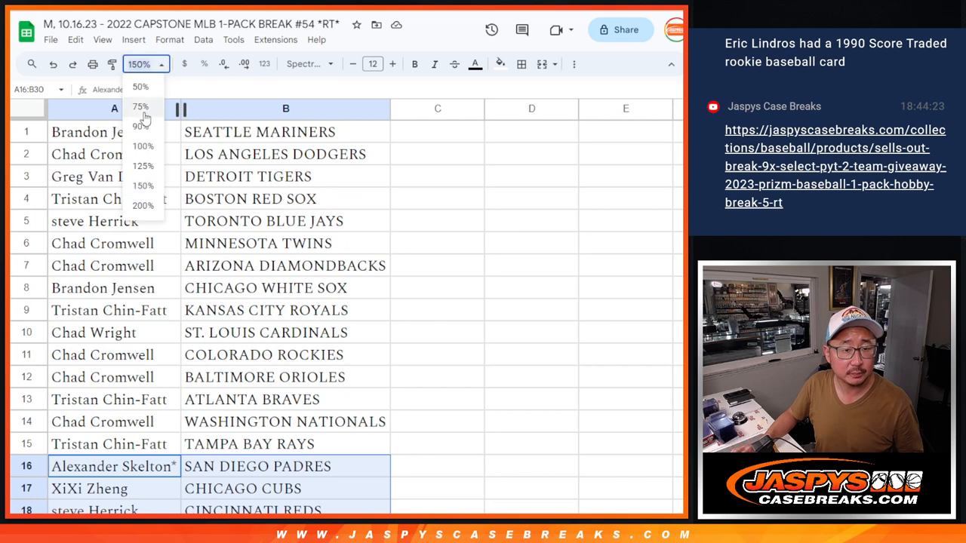
click(141, 126)
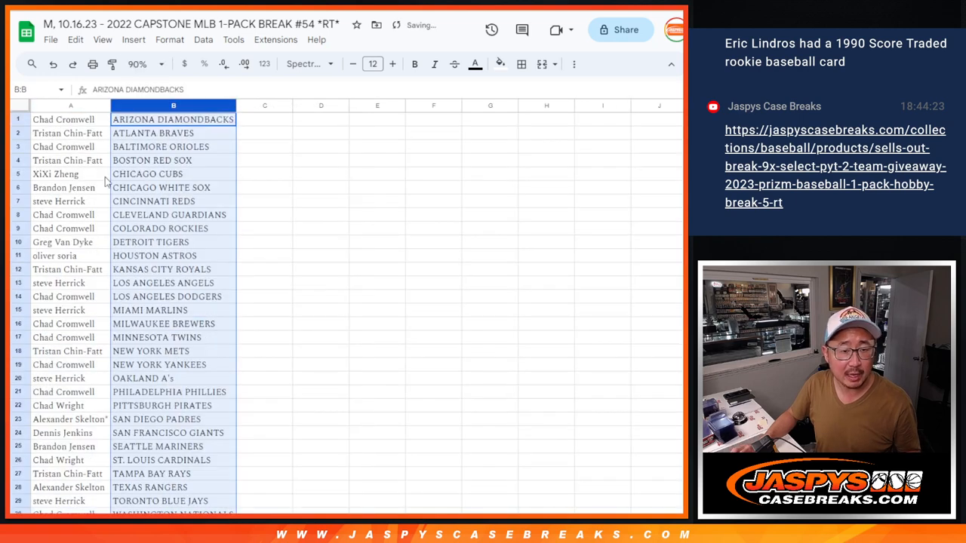
click(520, 64)
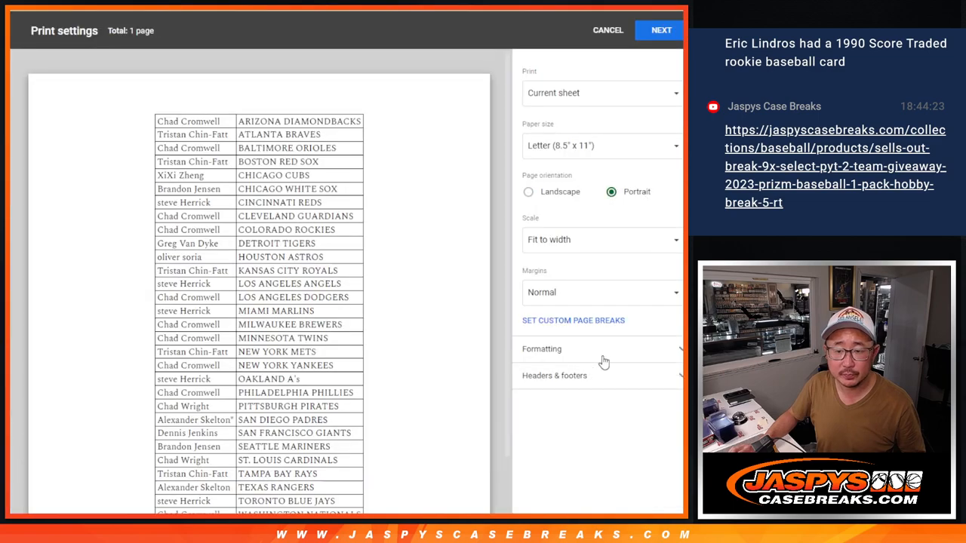
- Print the team-sorted name pairings through the Canon printer dialog
click(658, 30)
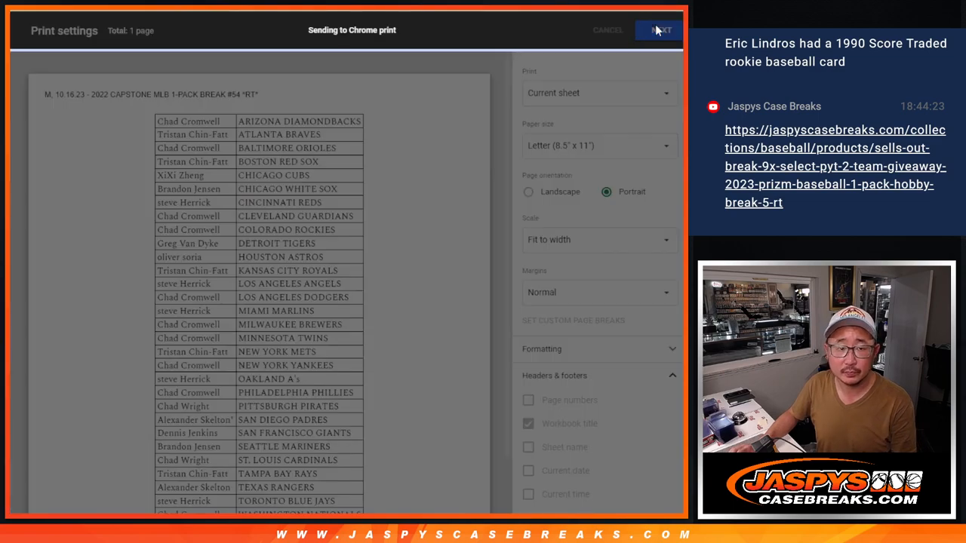
click(659, 30)
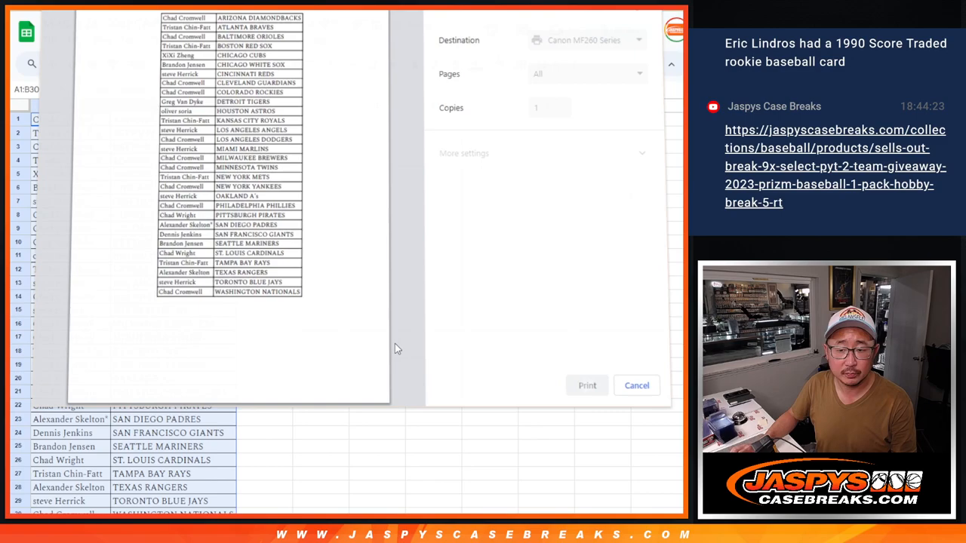
click(636, 385)
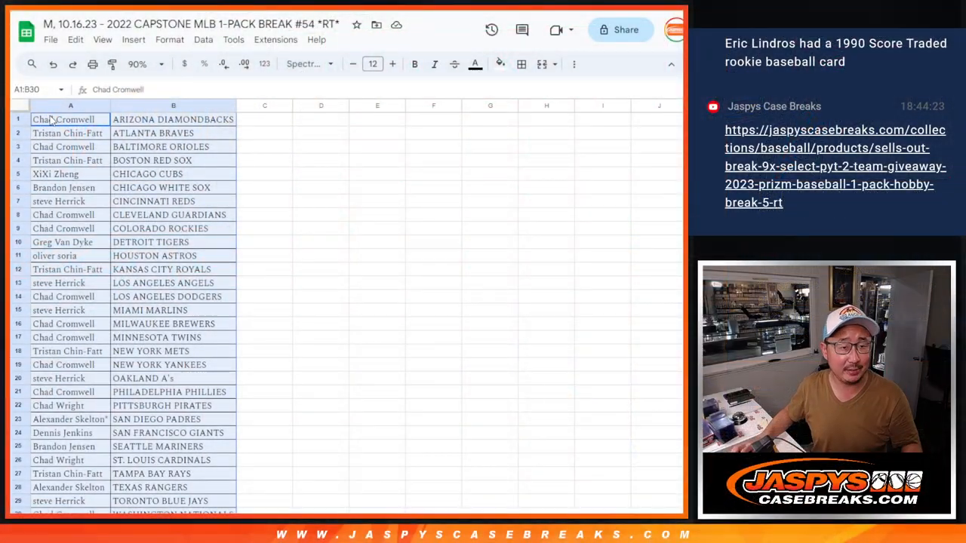
- Scroll through the thirty team-sorted names in column A
scroll(down, 3)
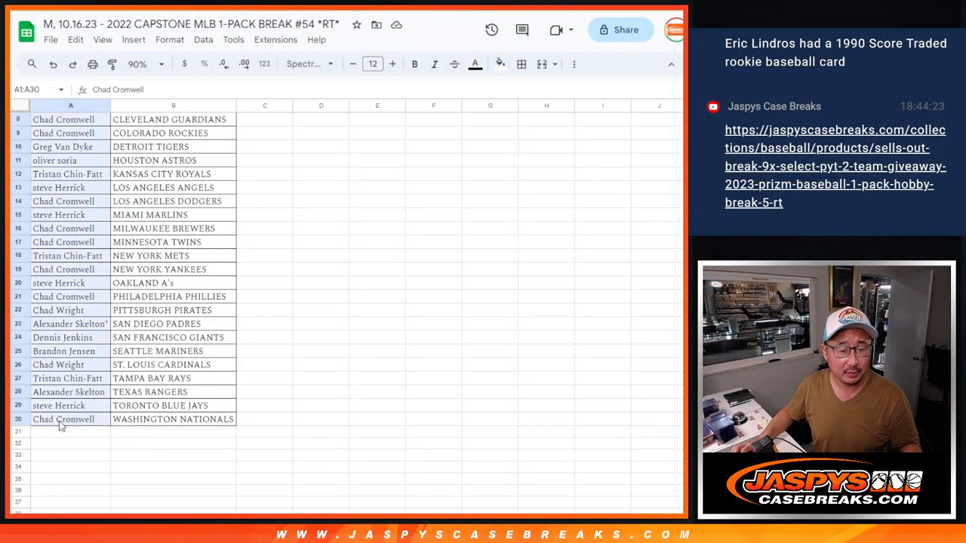
scroll(up, 3)
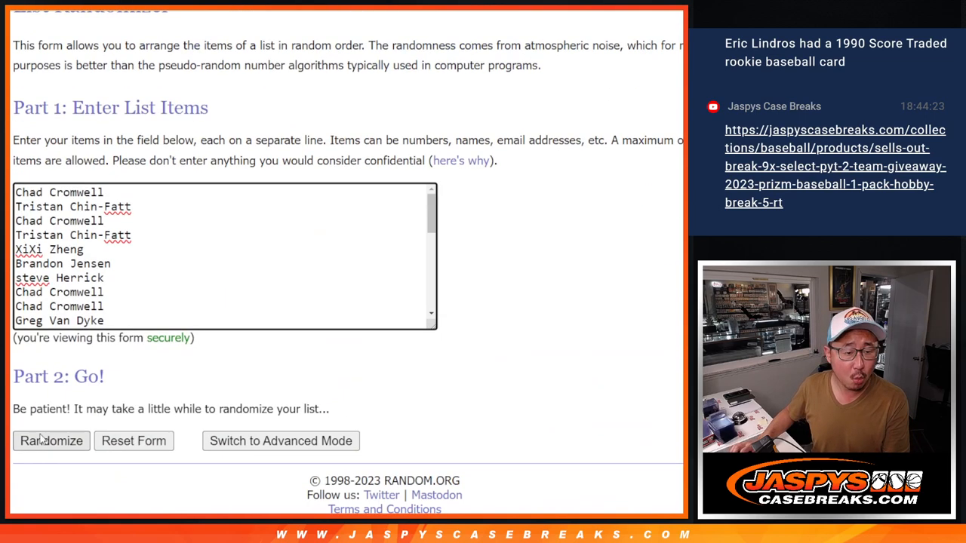
- Reshuffle the pasted names repeatedly and scroll through the new order
click(51, 441)
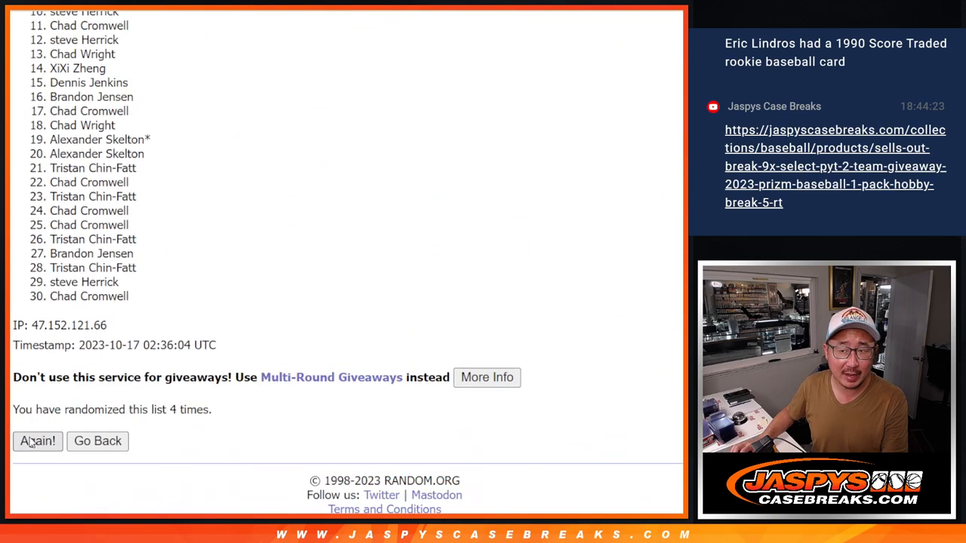
click(37, 441)
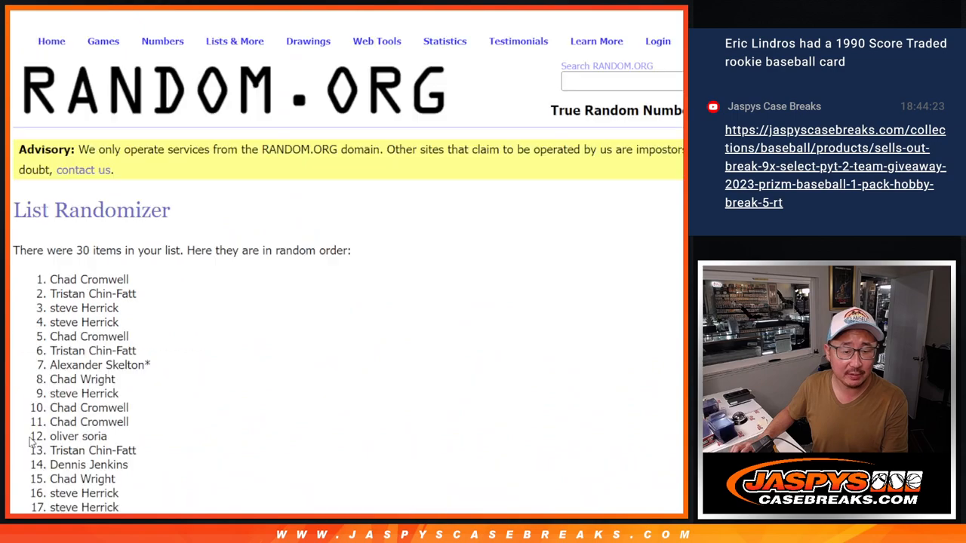
scroll(down, 3)
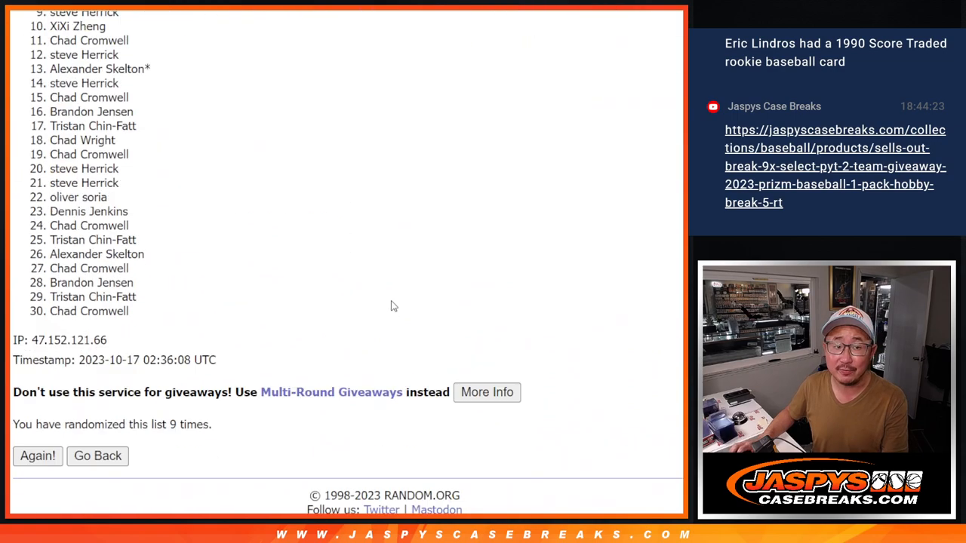
scroll(down, 3)
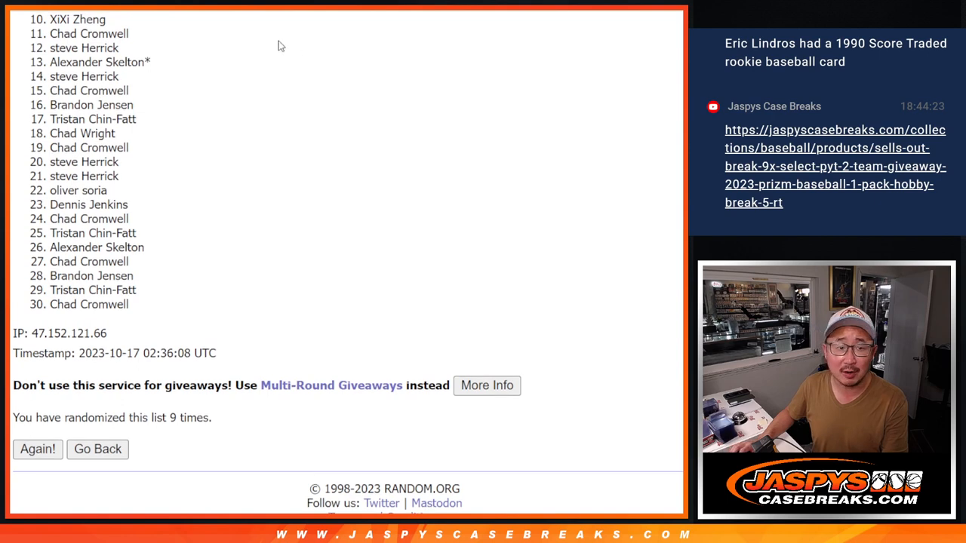
mouse_move(21, 196)
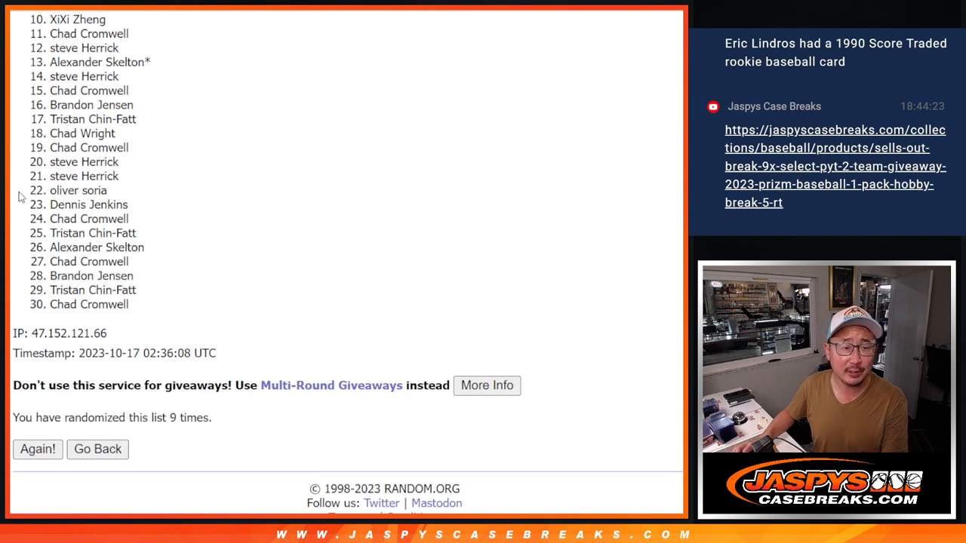
mouse_move(144, 280)
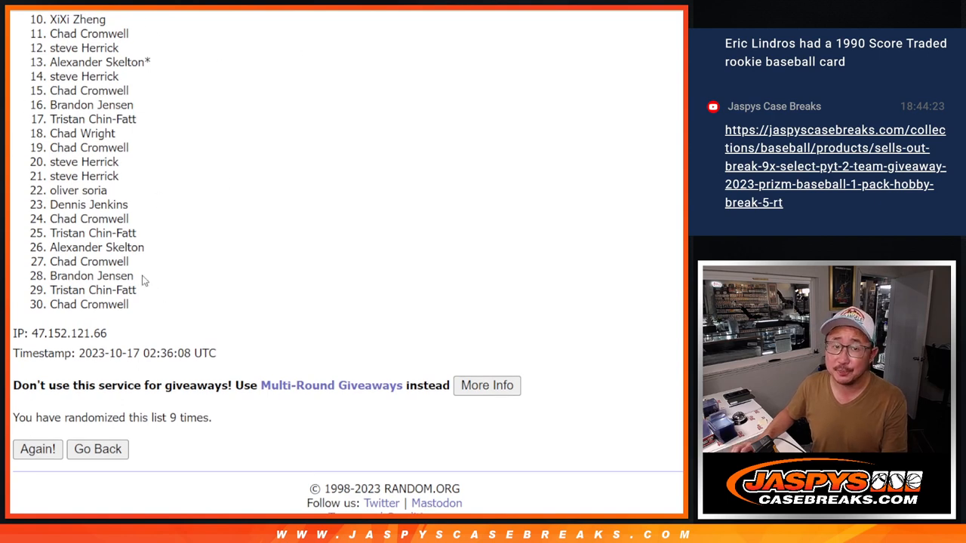
mouse_move(194, 236)
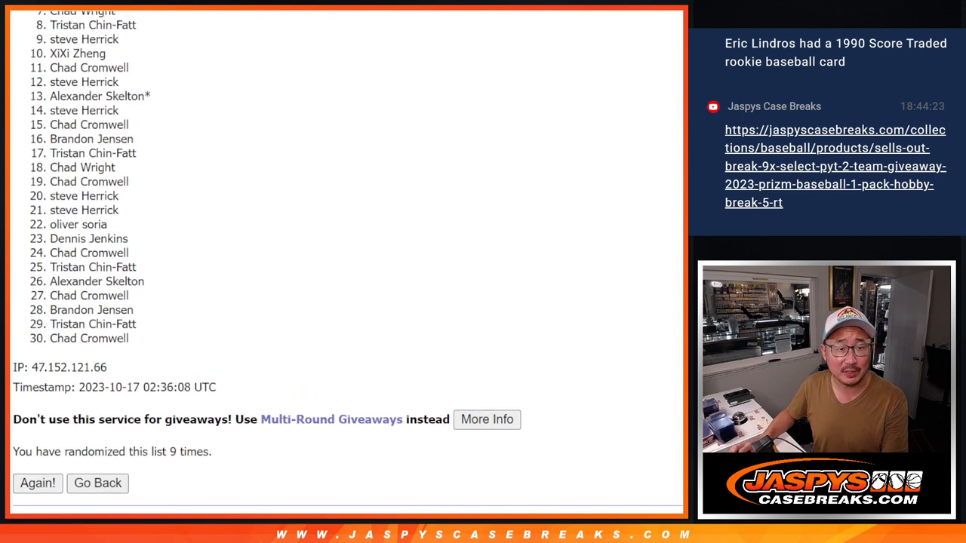
- Highlight the top nine names as the giveaway winners
scroll(up, 3)
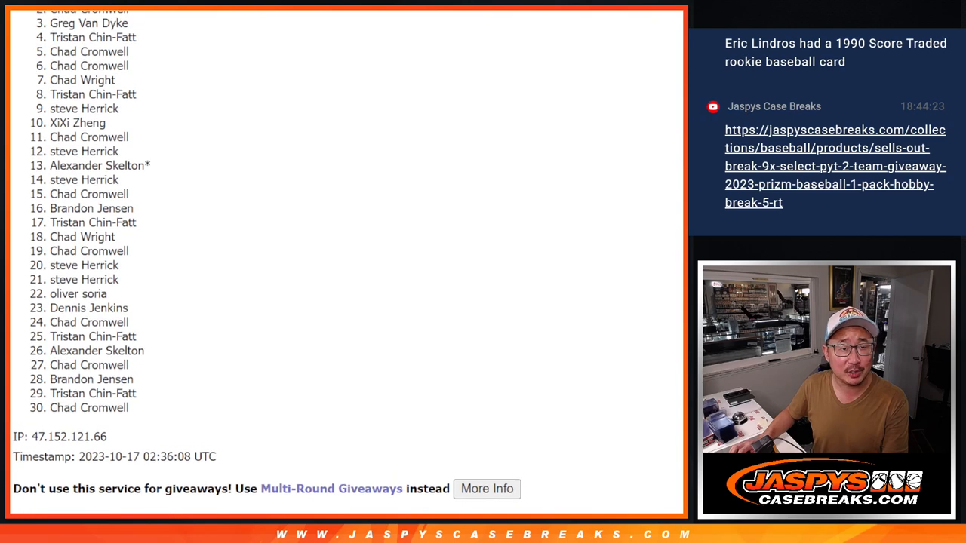
scroll(up, 3)
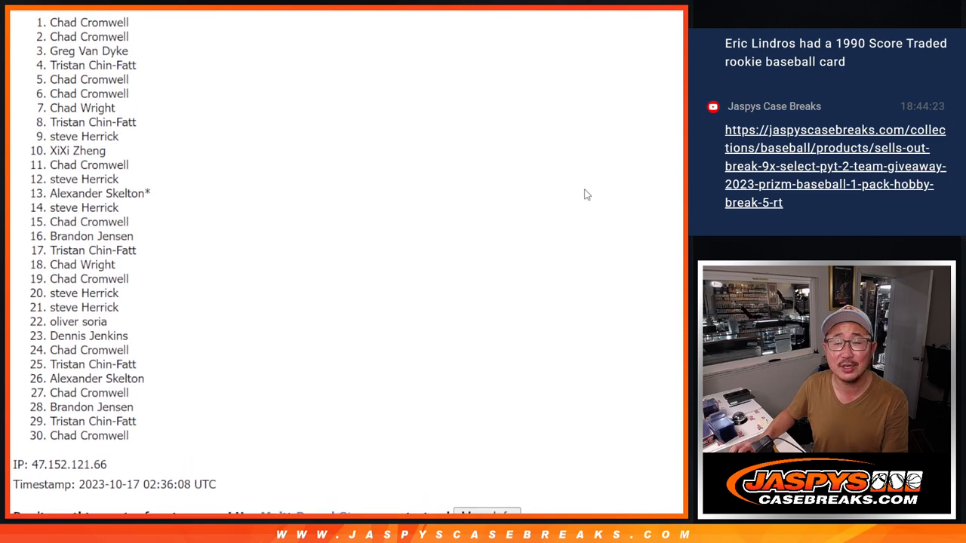
drag(89, 22, 128, 93)
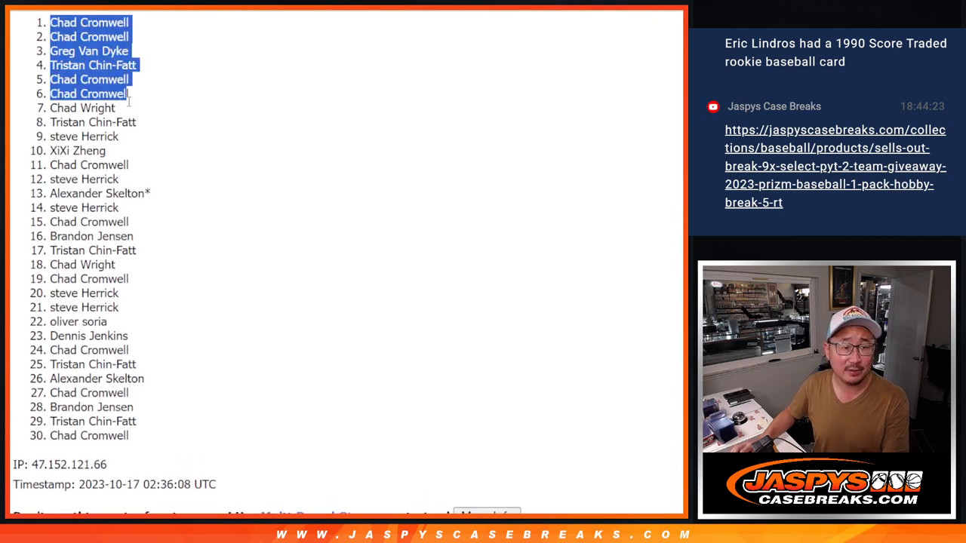
drag(128, 93, 119, 137)
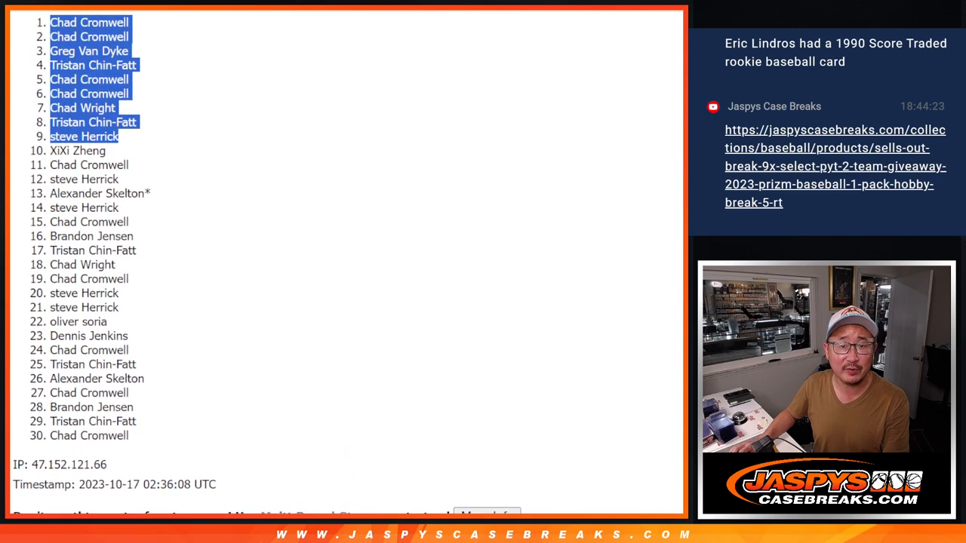